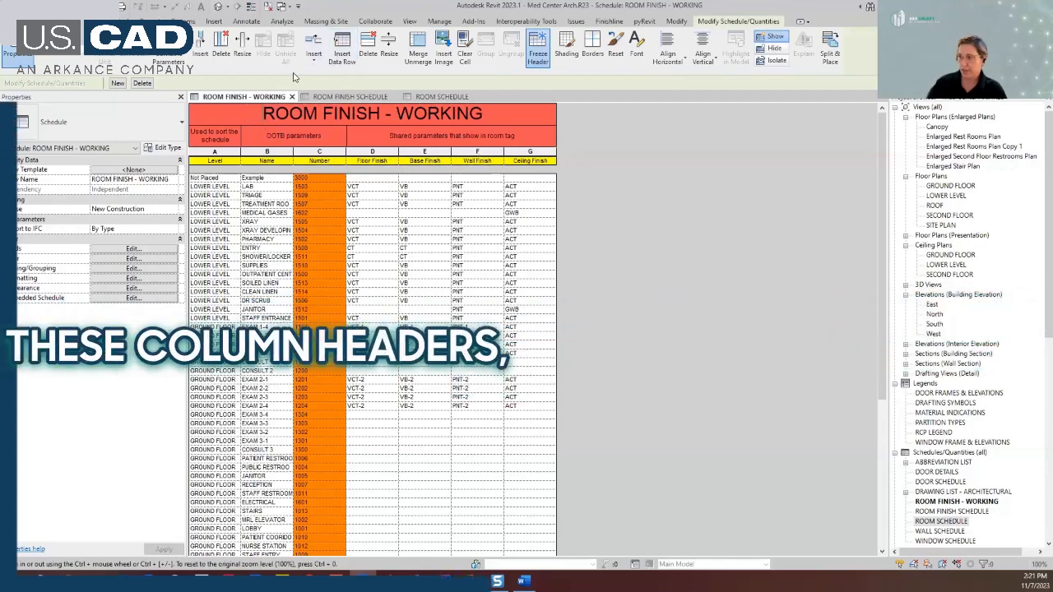
# Step: Insert a new blank row below the schedule title using Insert > Below Selected
pyautogui.click(313, 46)
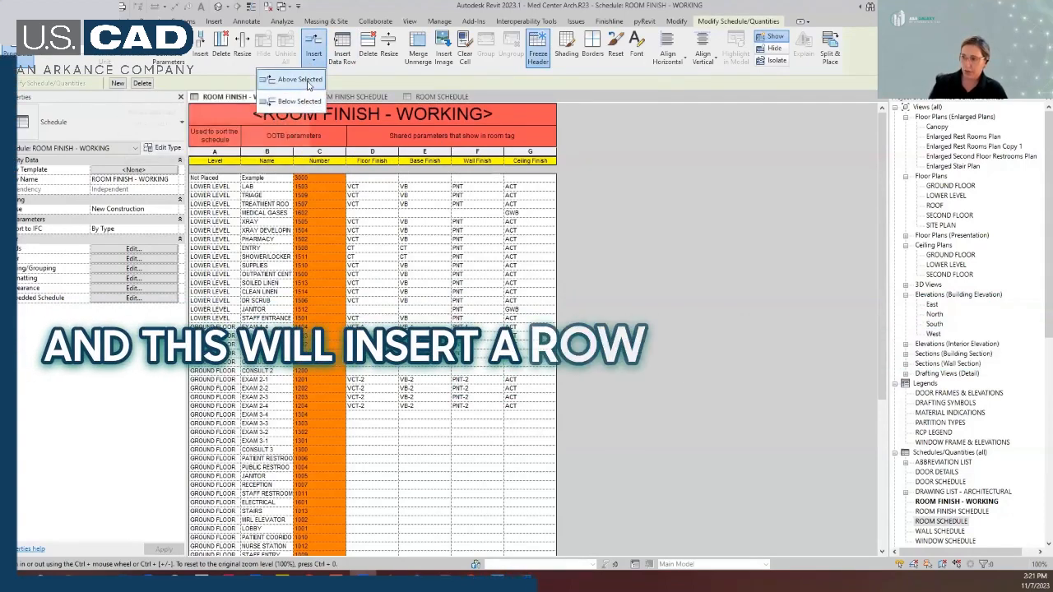
pyautogui.click(300, 79)
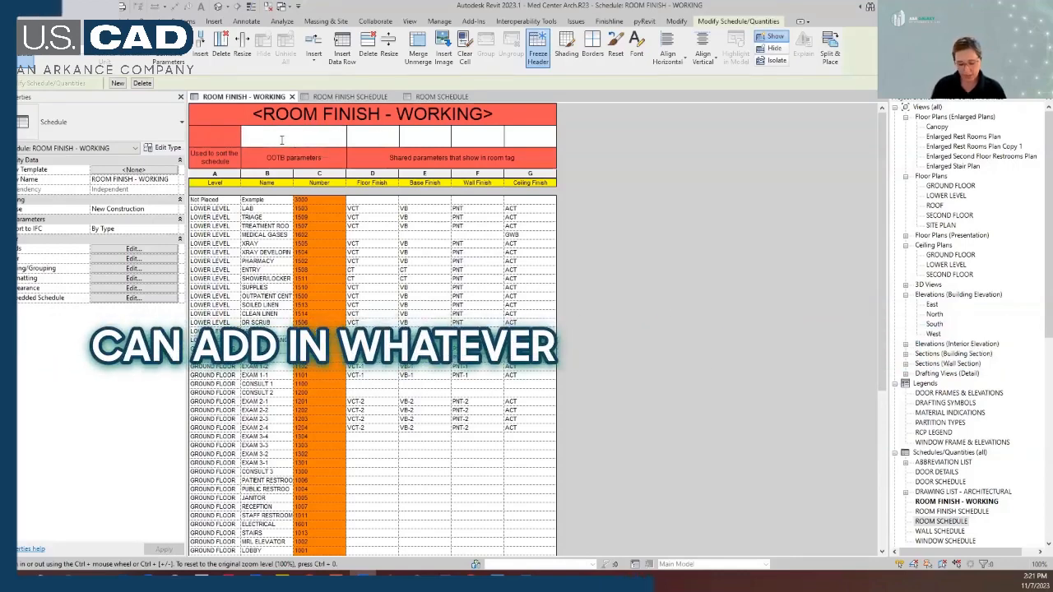
# Step: Enter the custom text 'Exmaple' into the new header row cell
pyautogui.write('Exmaple')
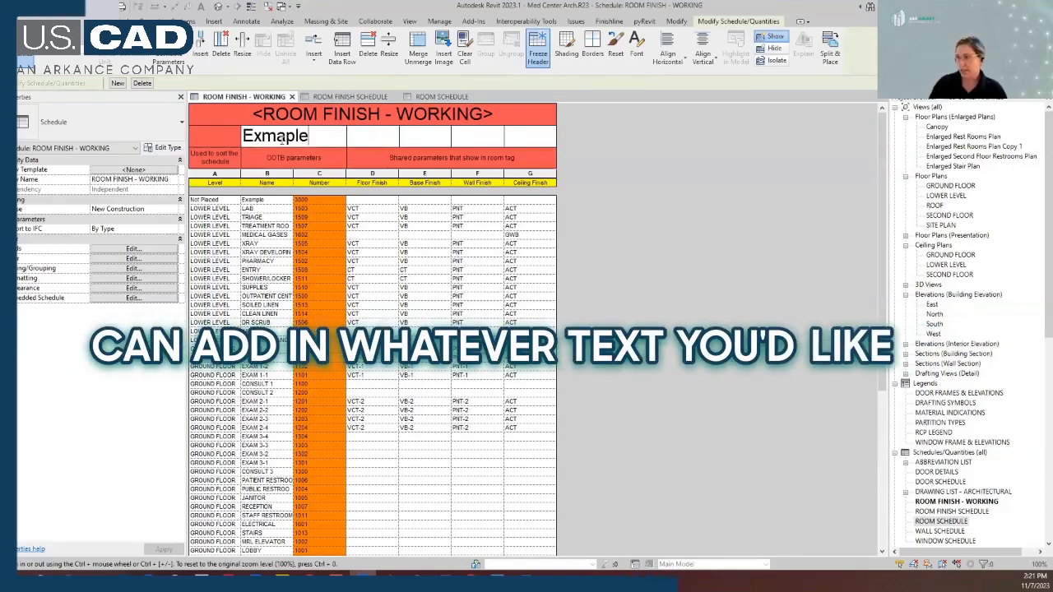